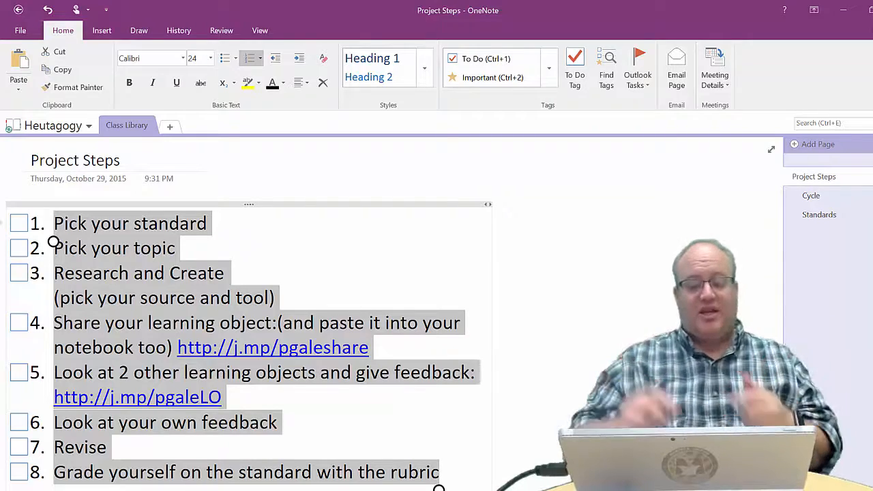
# - Flag the eight Project Steps checklist lines as Outlook tasks due next week
pyautogui.click(638, 68)
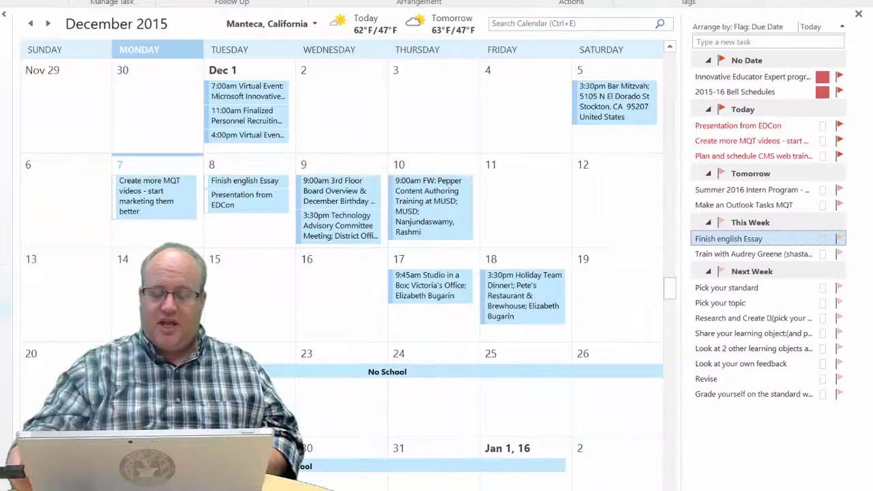
# - Drag the 'Share your learning object' task onto Wednesday, December 16 in the calendar
pyautogui.click(754, 334)
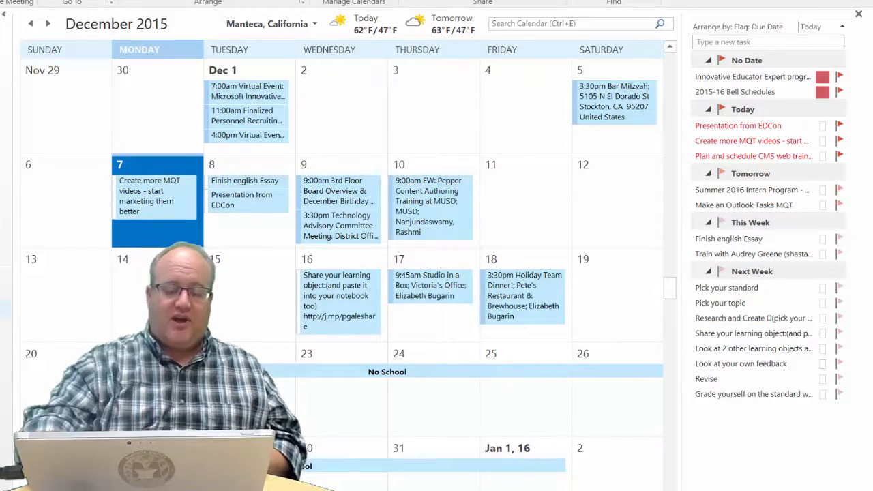
# - Open the 'Share your learning object' event on December 16 and view its details
pyautogui.doubleClick(339, 300)
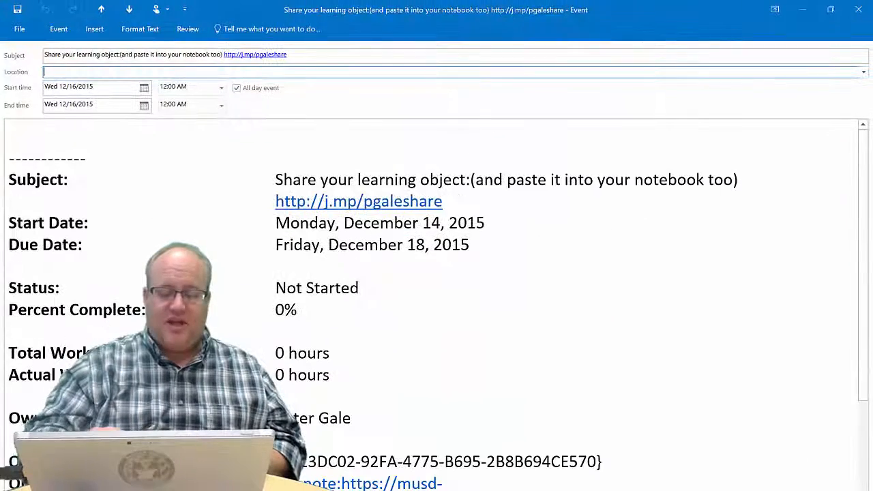
pyautogui.scroll(3)
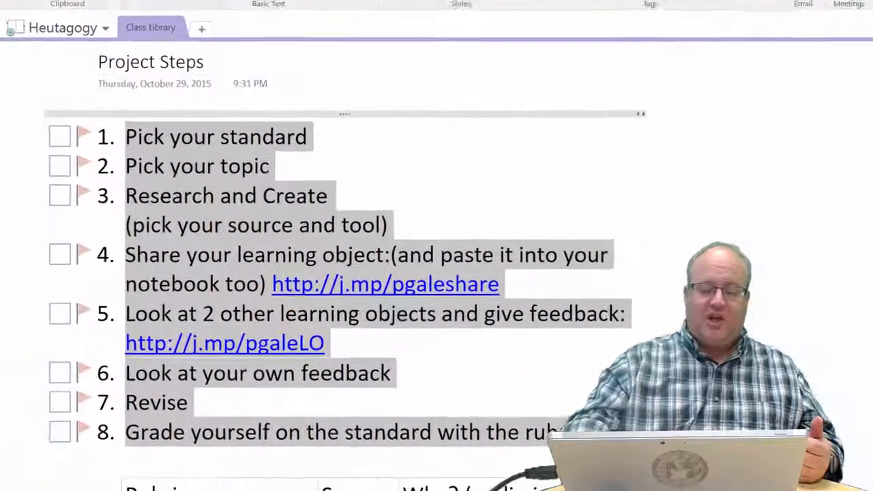
# - Tick the To Do checkbox for 'Pick your standard' in the OneNote checklist
pyautogui.click(59, 136)
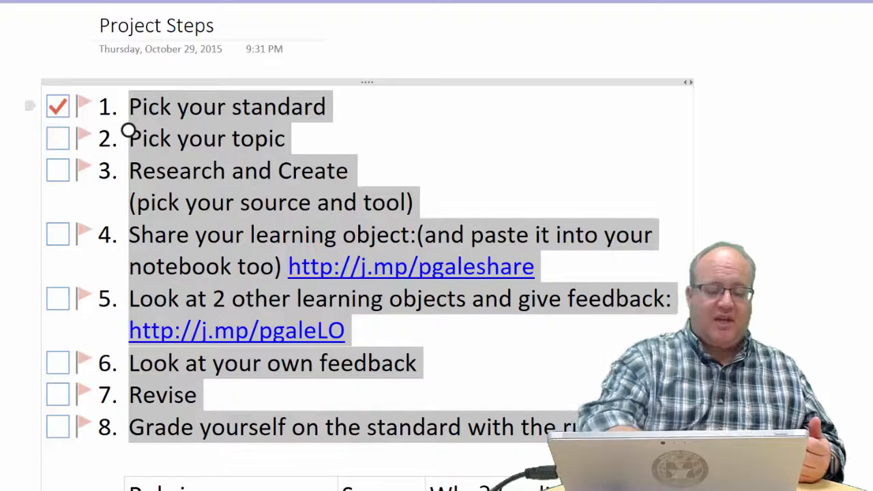
pyautogui.click(57, 138)
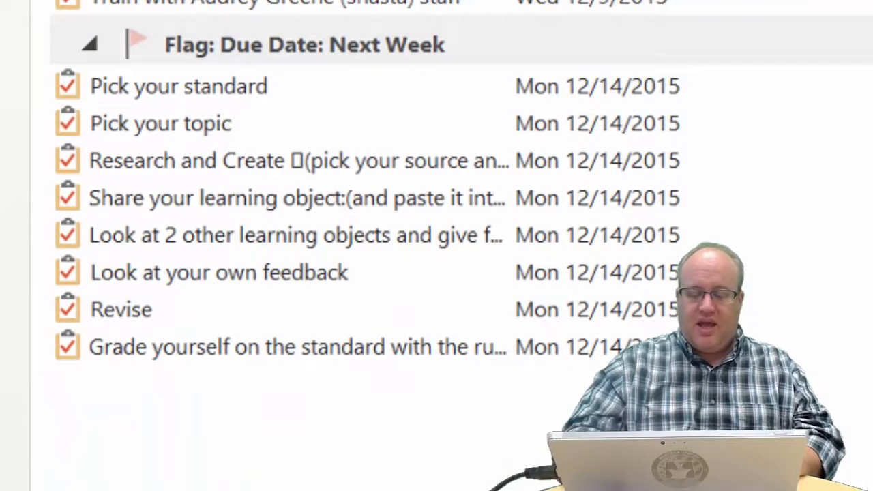
# - Mark 'Pick your topic' complete in the Outlook Tasks list, checking it off in OneNote
pyautogui.click(160, 123)
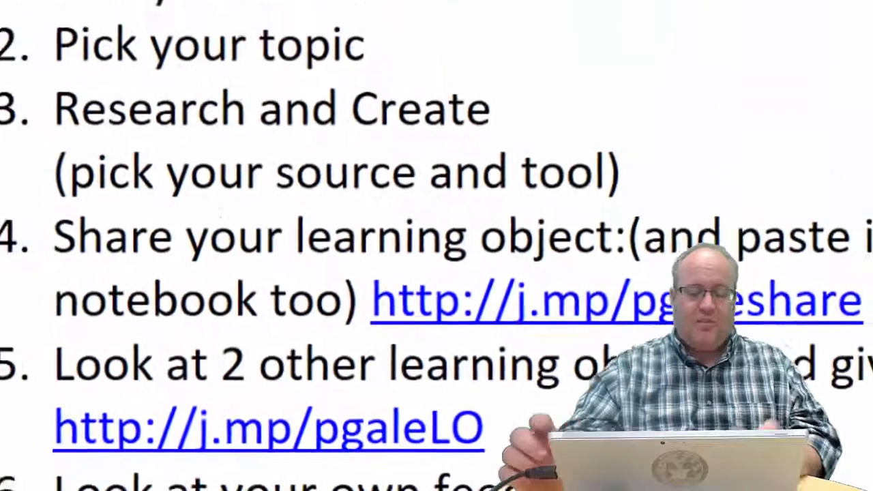
pyautogui.scroll(-3)
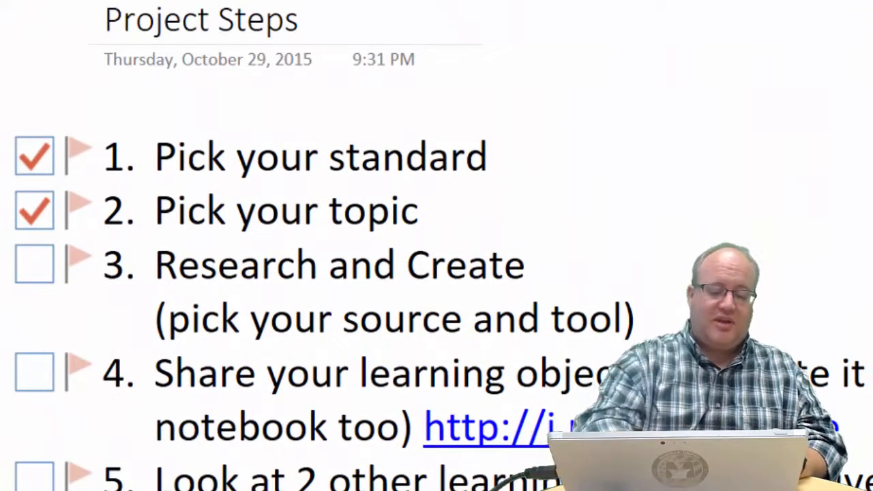